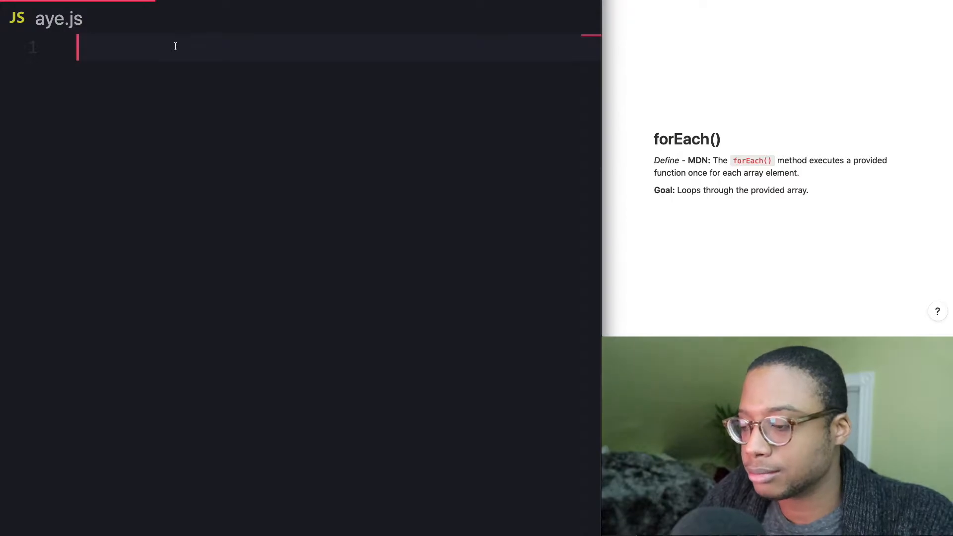
Declare let arr = [1, 2, 3, 4]; on line 1 of aye.js.
text(let)
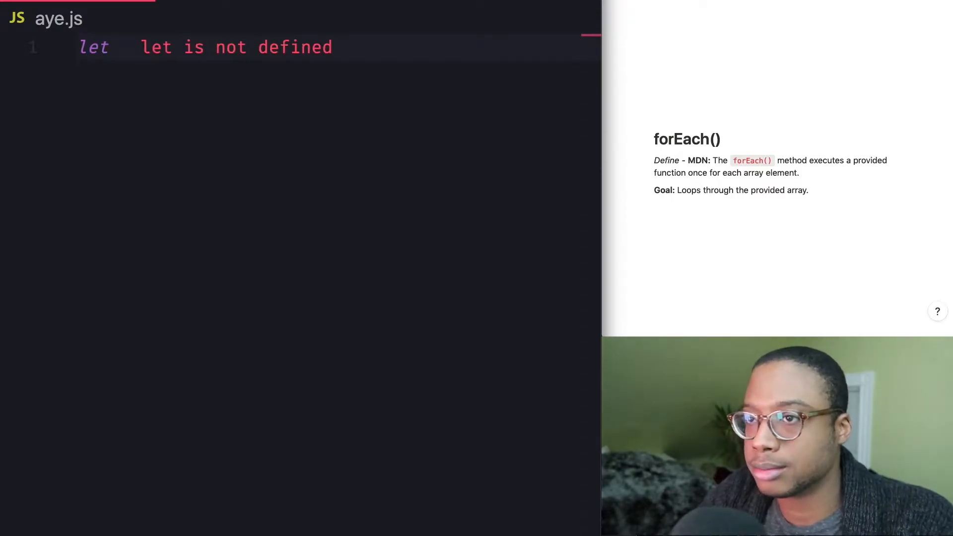
text(arr =)
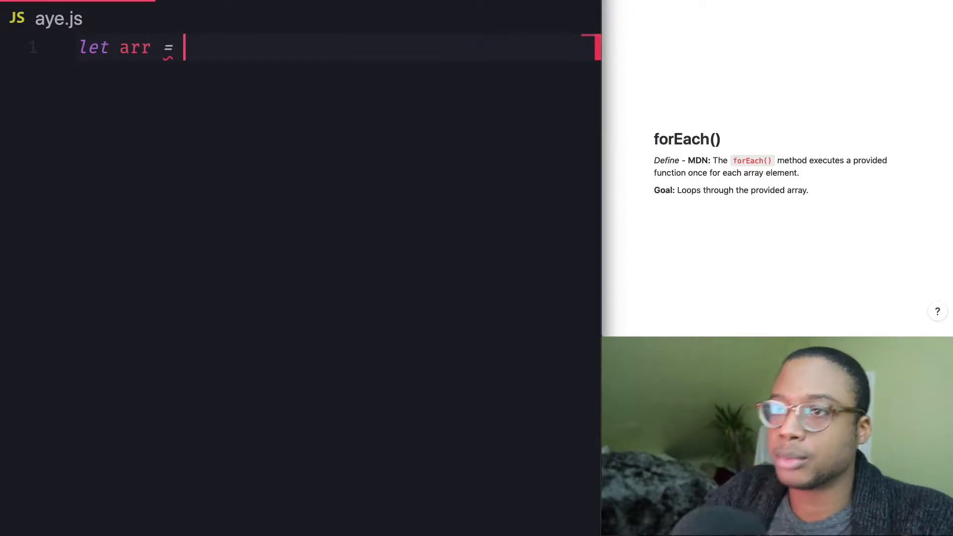
text([];)
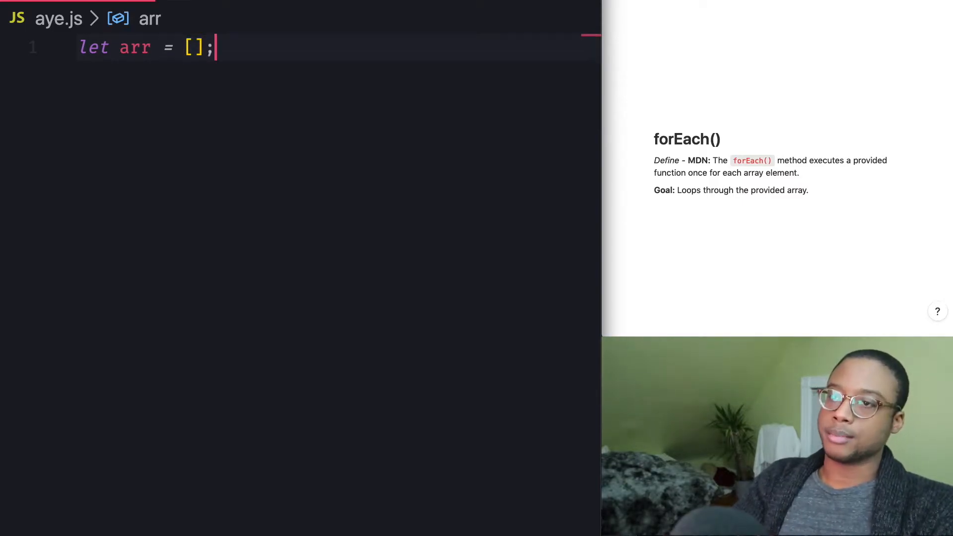
text(1,)
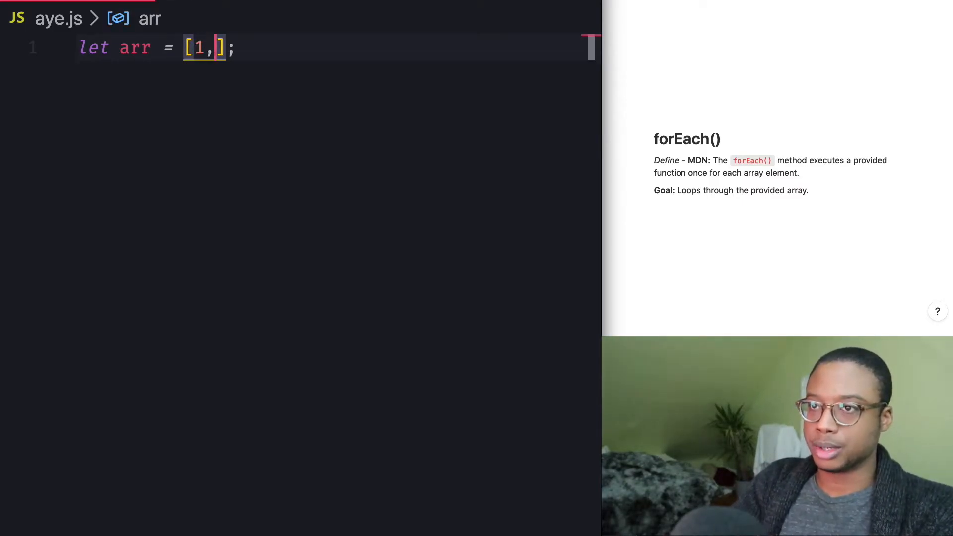
text(2, 3)
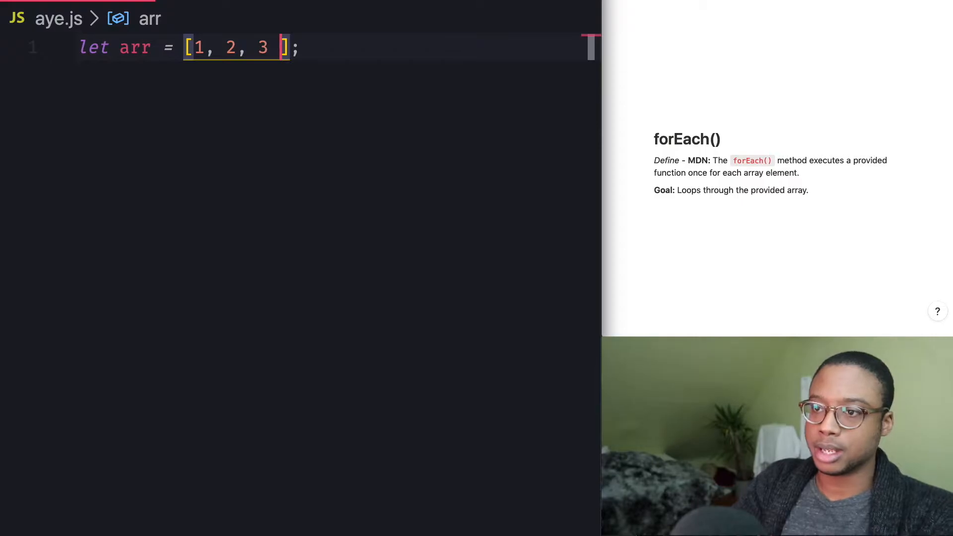
text(, 4)
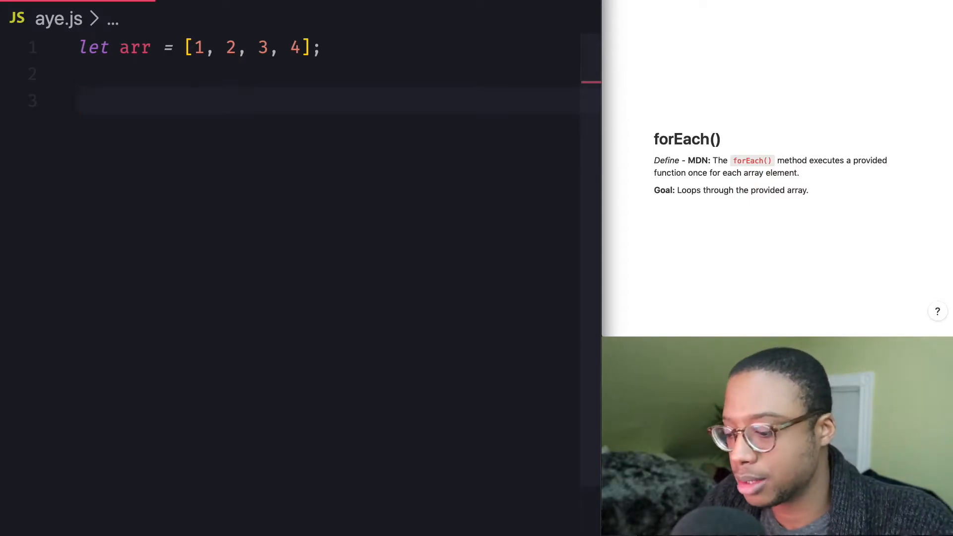
Write arr.forEach((num) => { console.log(num); }) so 1, 2, 3, 4 appear inline.
text(arr.forEach)
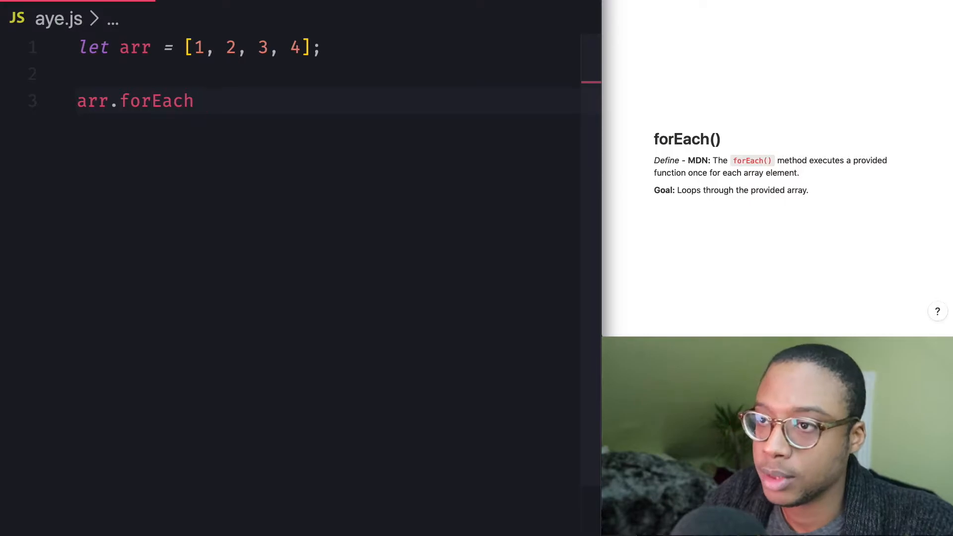
text(();)
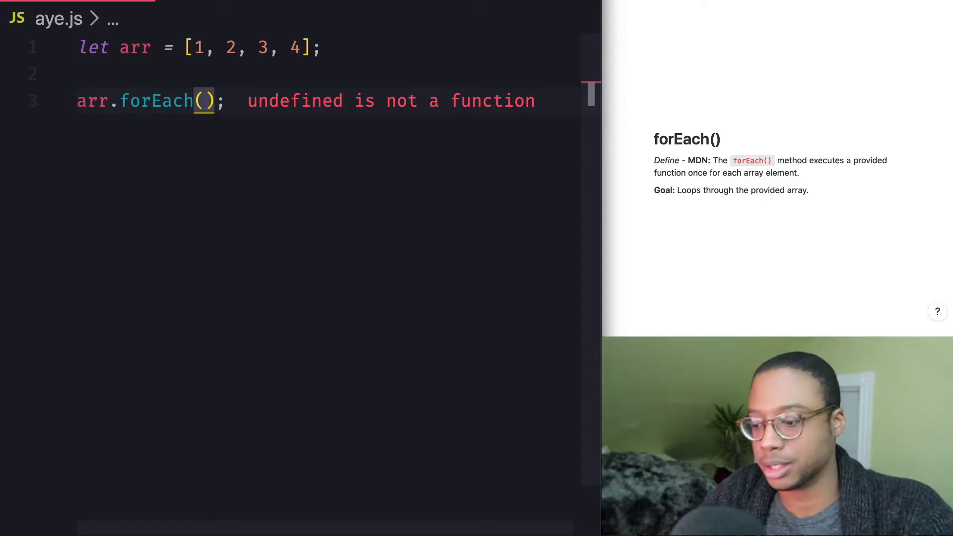
text(() =>)
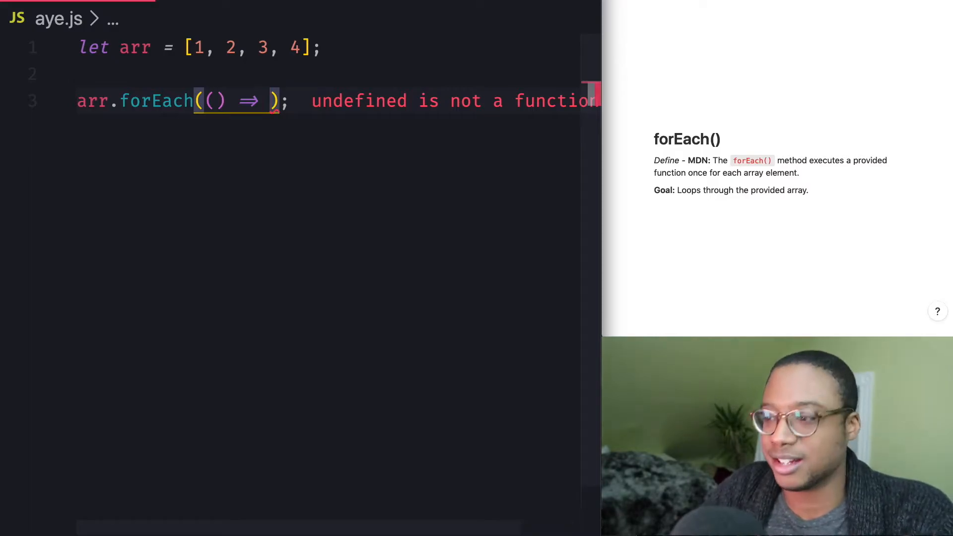
text({})
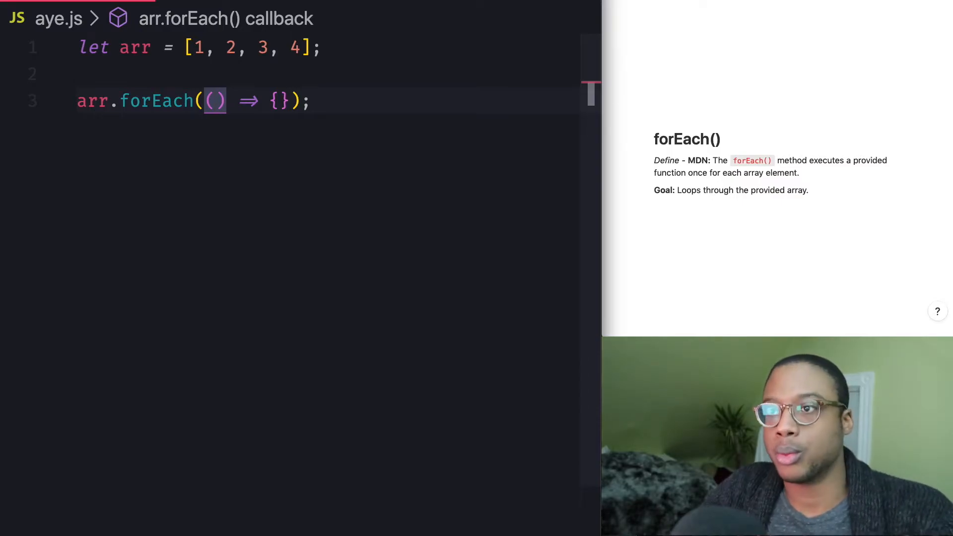
text(num)
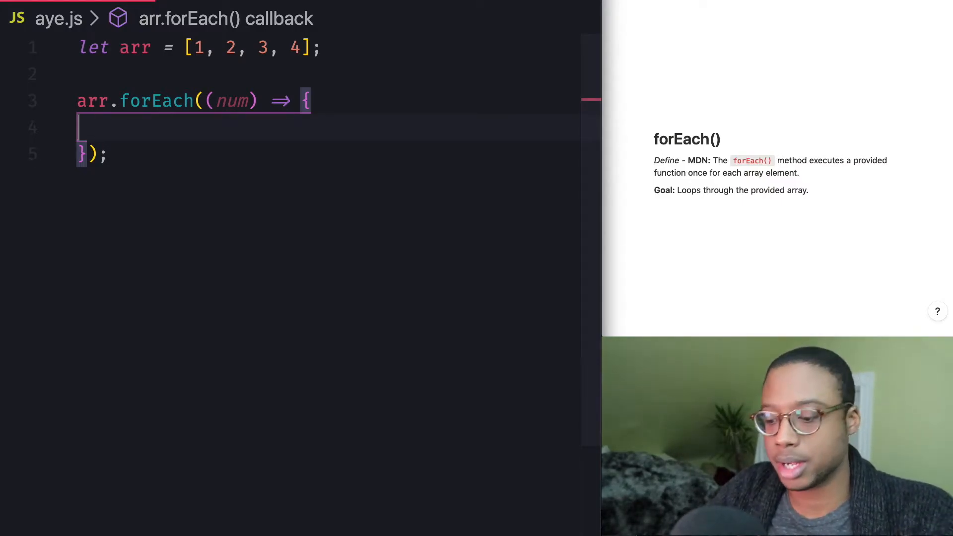
text(con)
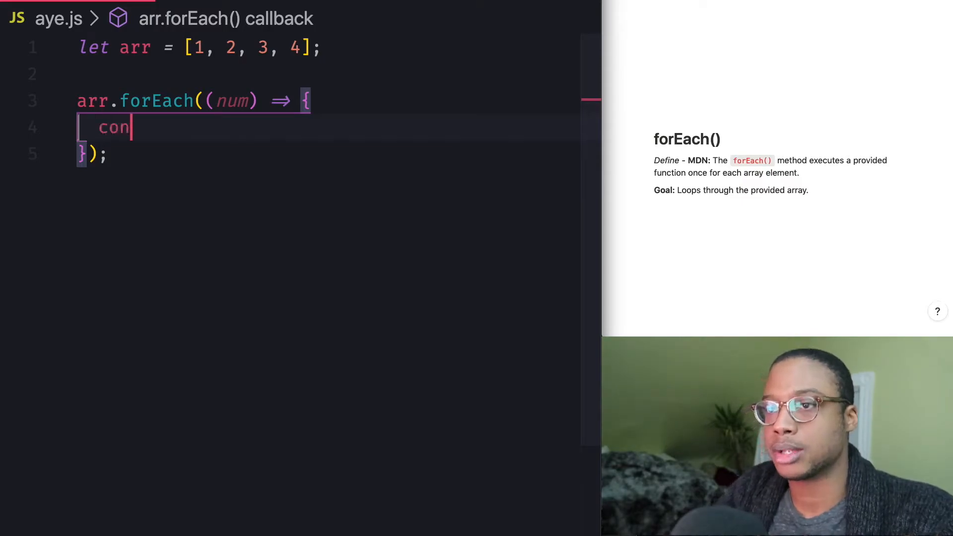
text(sole.log(num);)
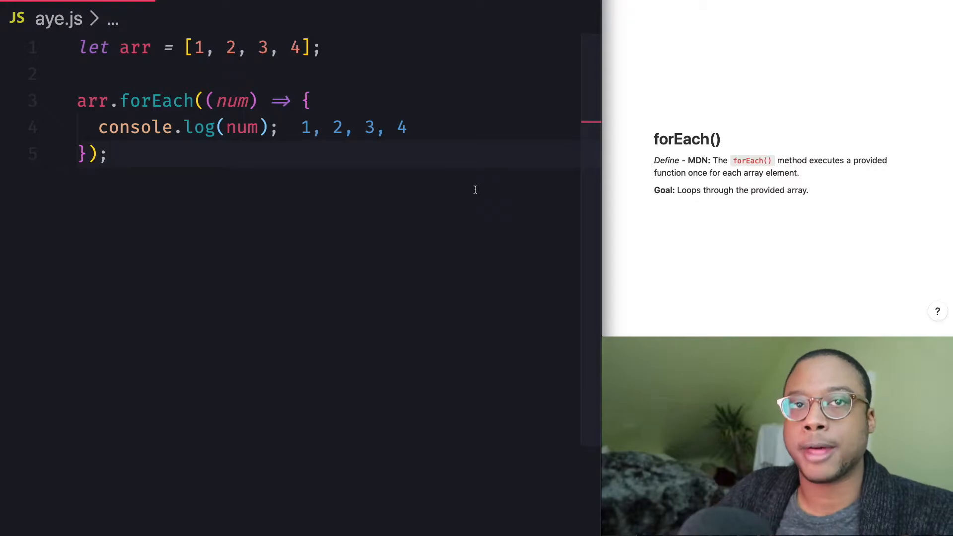
scroll(down, 3)
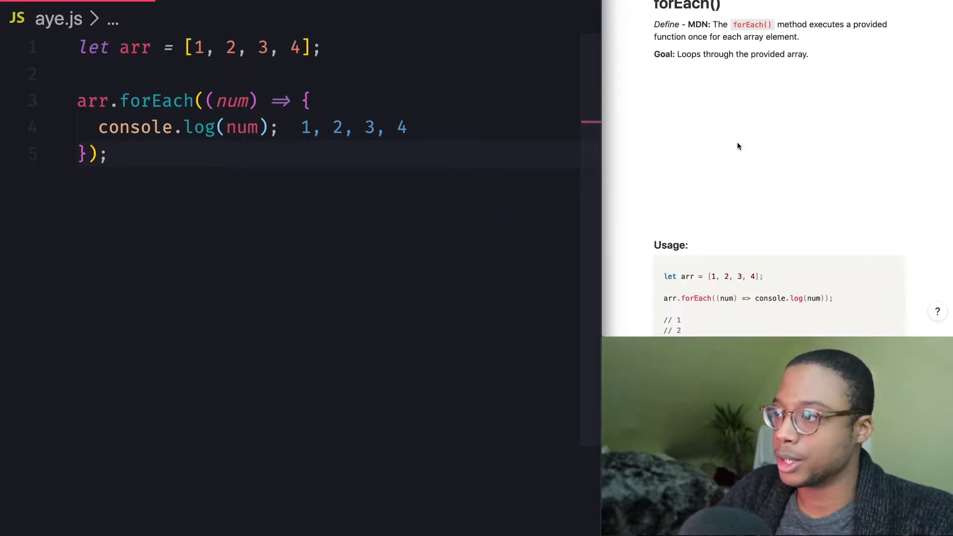
scroll(down, 3)
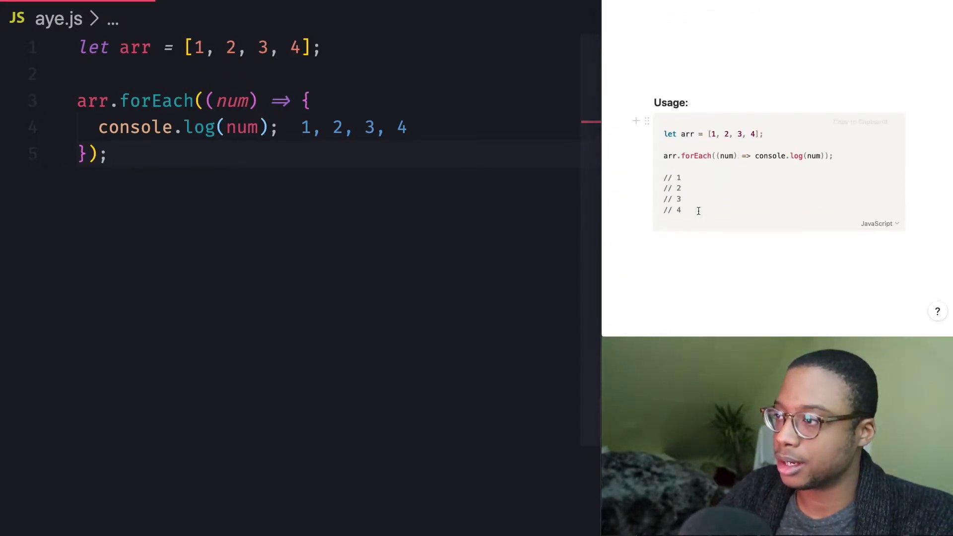
scroll(down, 3)
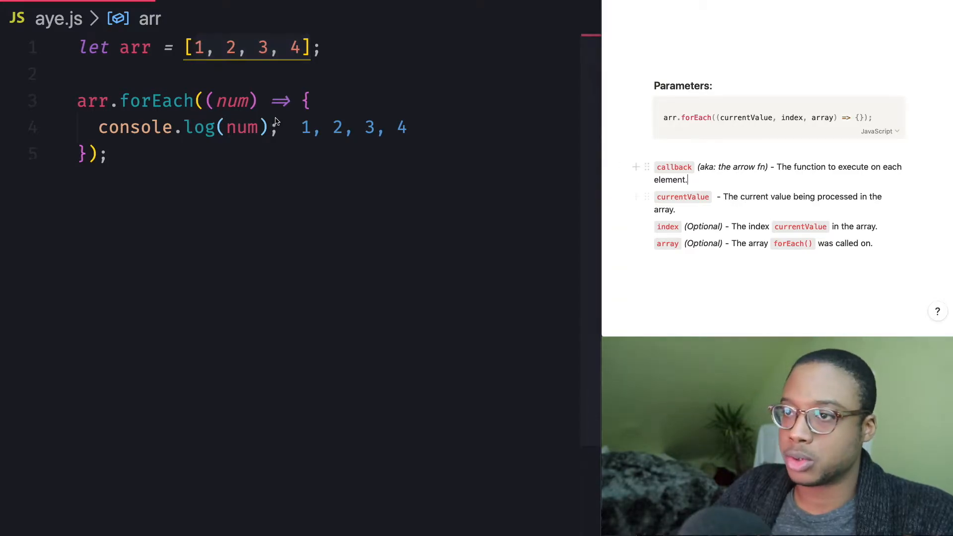
double_click(237, 101)
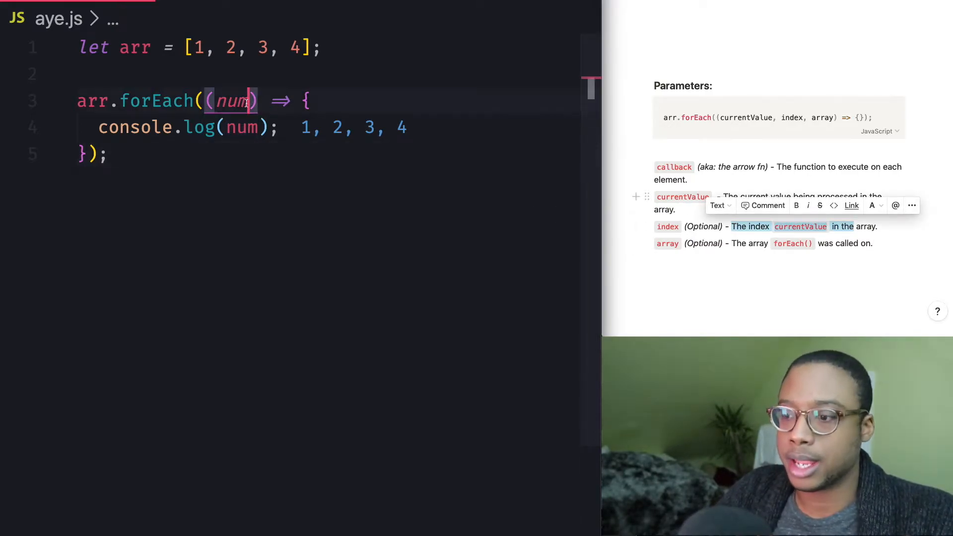
Add index parameter i and log [num, i], showing [1, 0], [2, 1] inline.
text(, i)
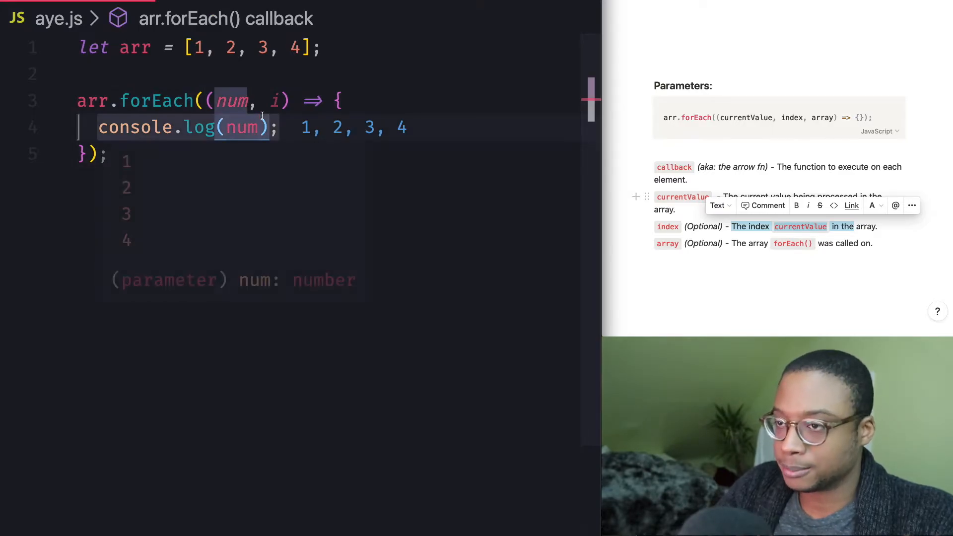
text(,)
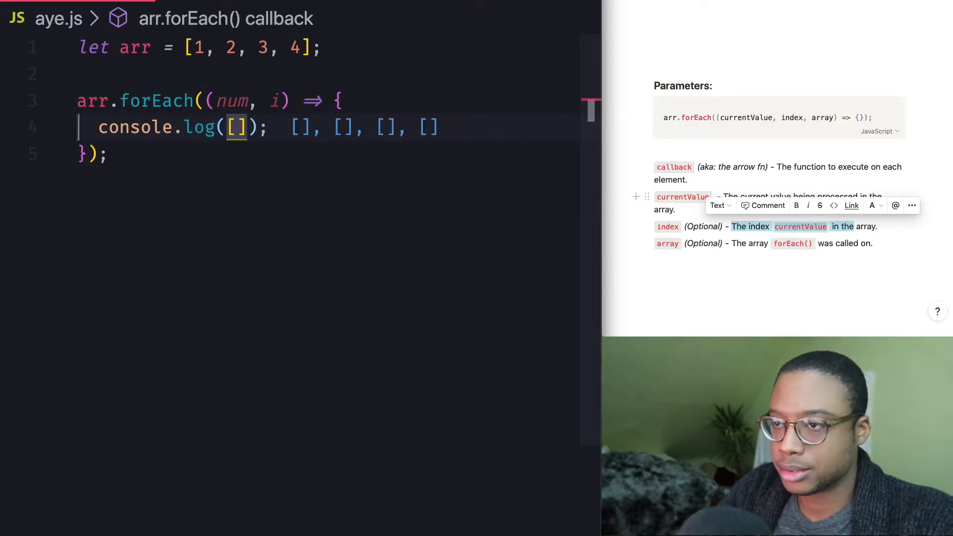
text(num,)
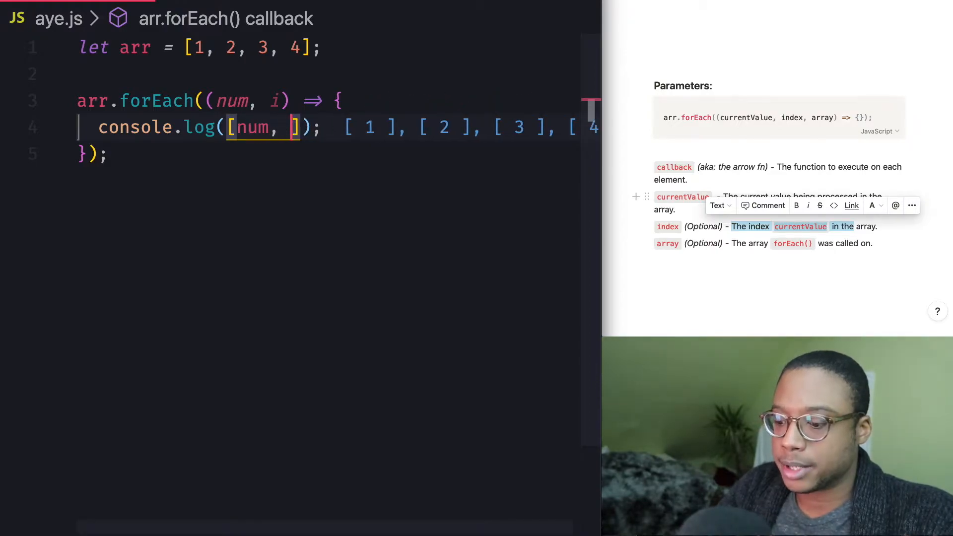
text(i)
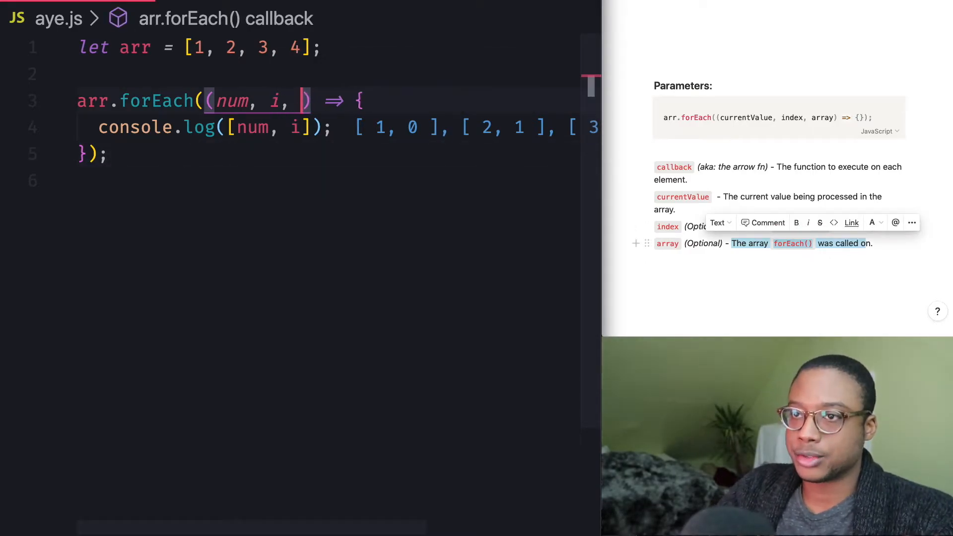
Add arr as a third forEach callback parameter, then empty aye.js.
text(arr)
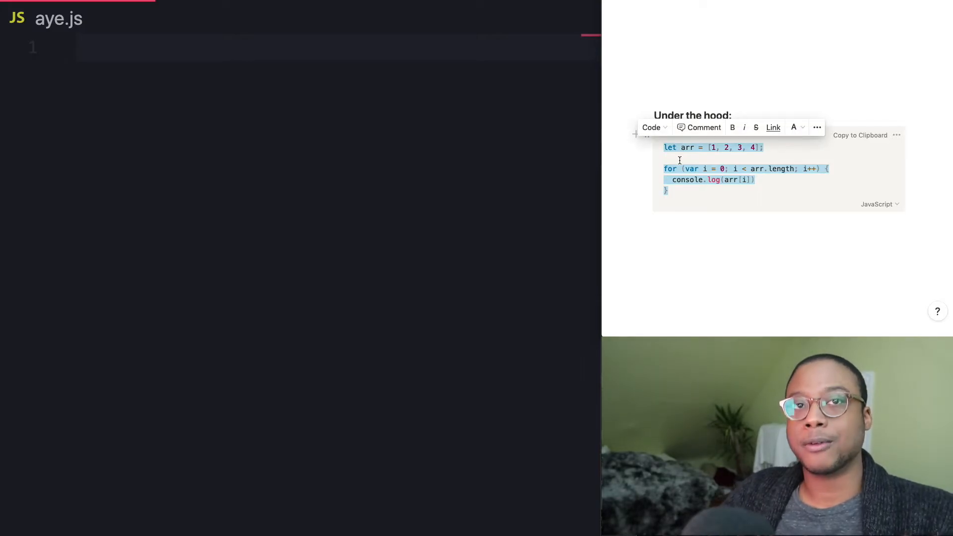
Scroll through the restored arr declaration and commented-out forEach block logging arr.
scroll(down, 3)
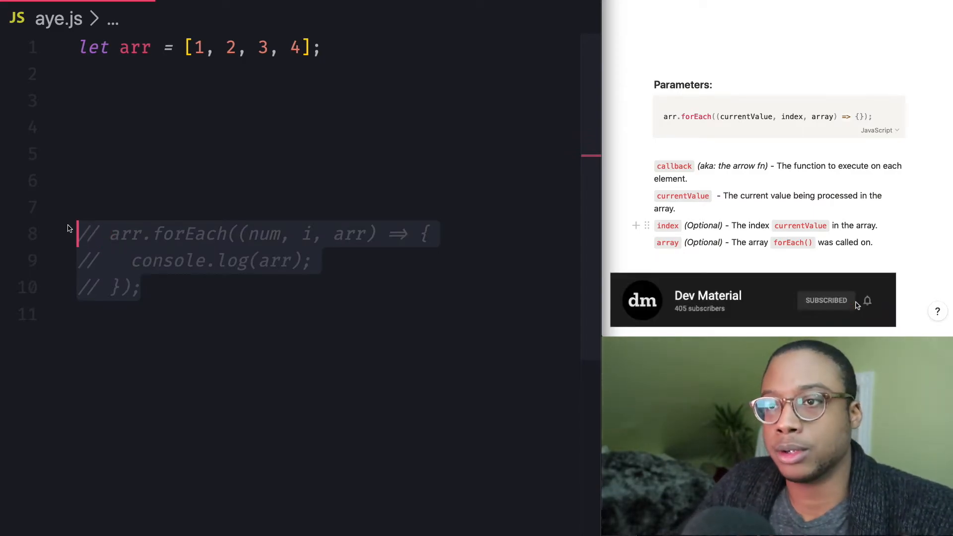
Write a for loop from var i = 0 to arr.length whose body logs arr.
click(189, 100)
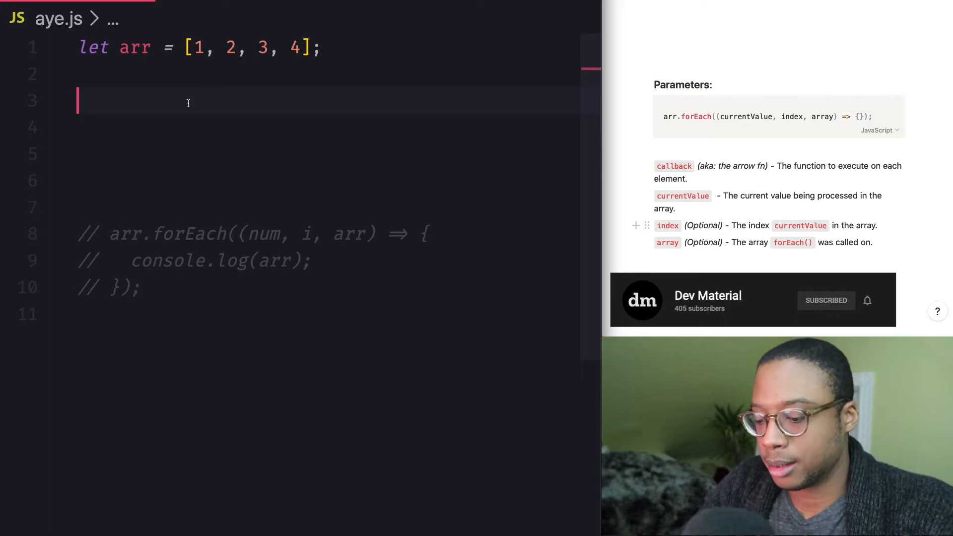
text(for ()
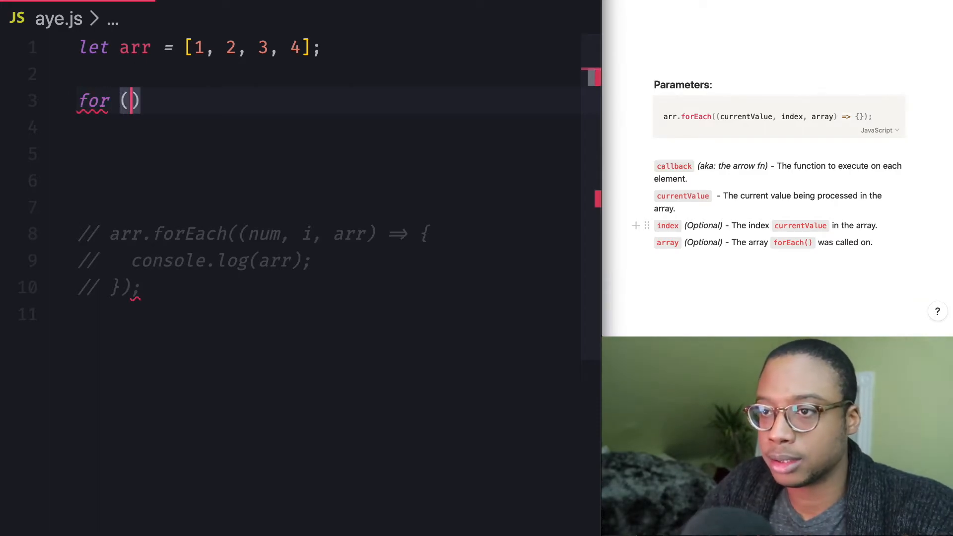
text(i)
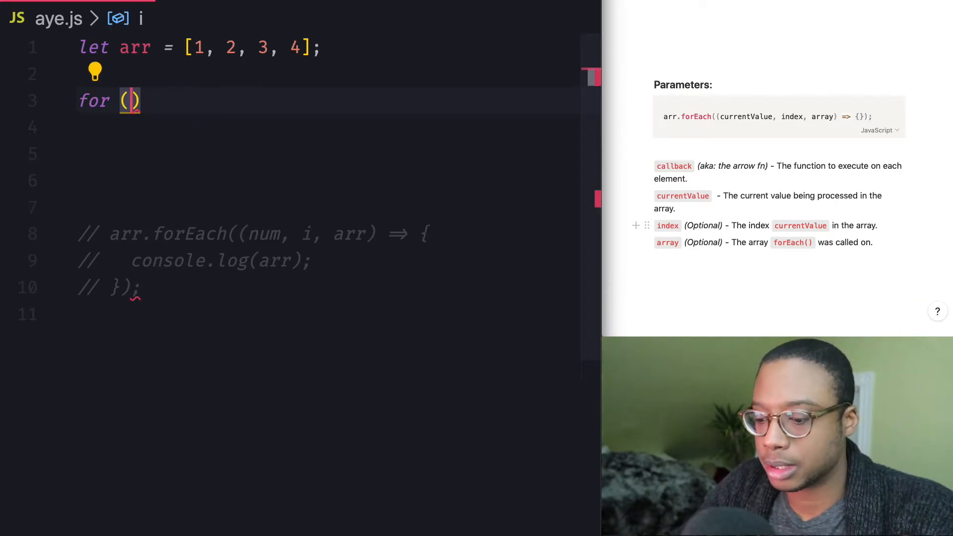
text(var i =)
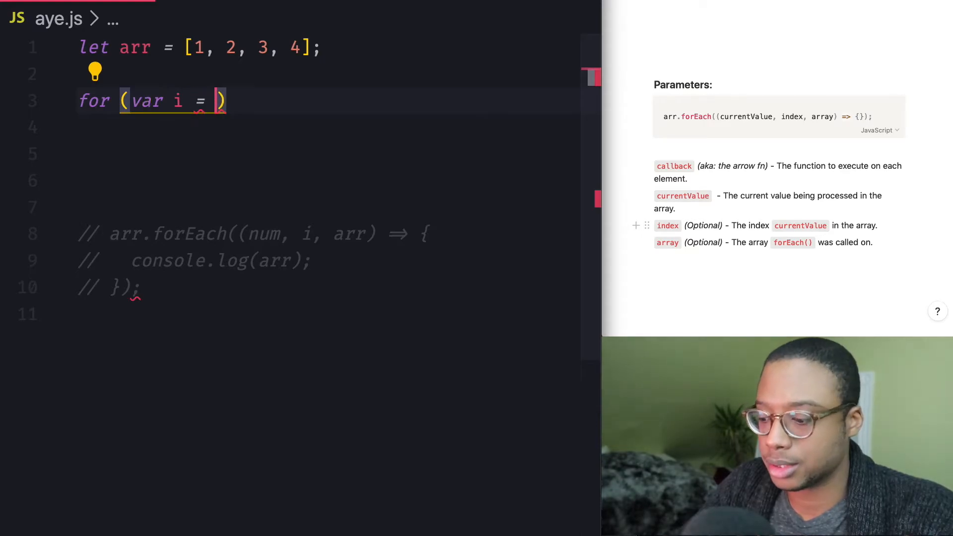
text(0; i <)
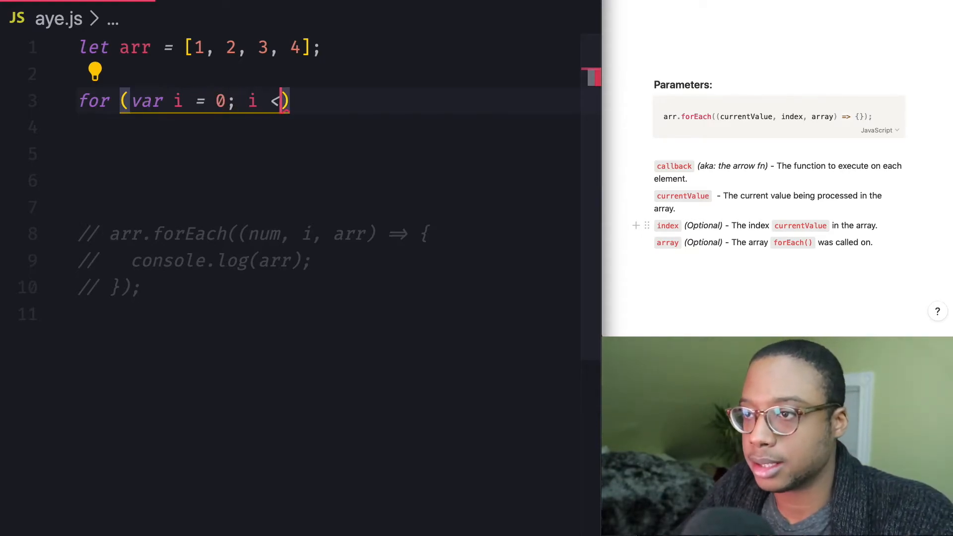
text(ar)
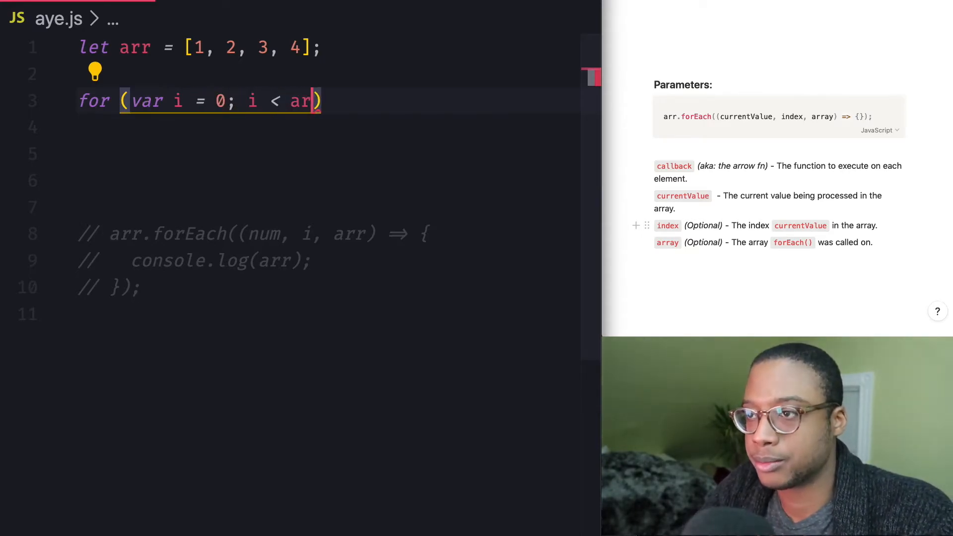
text(.length;)
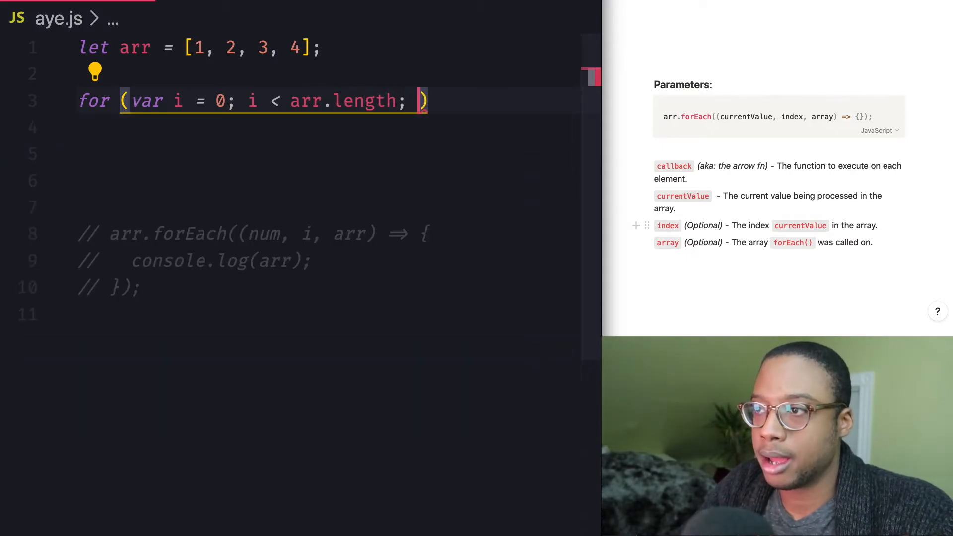
text(i)
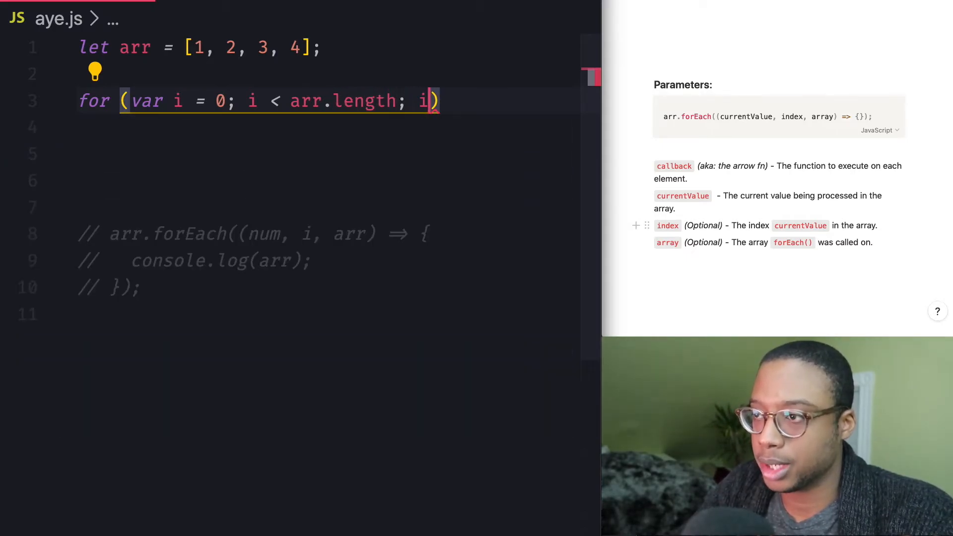
text(++) {)
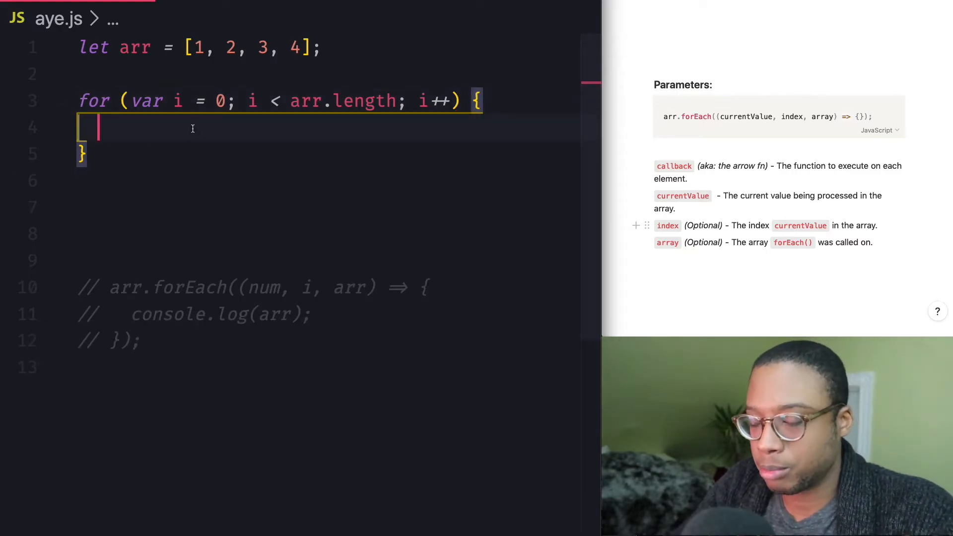
text(console.log(arr);)
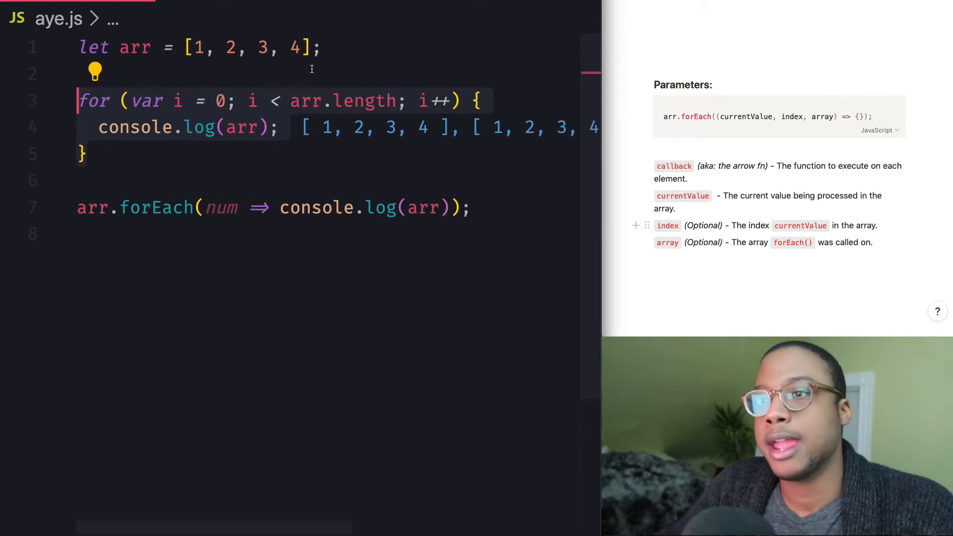
mouse_move(162, 160)
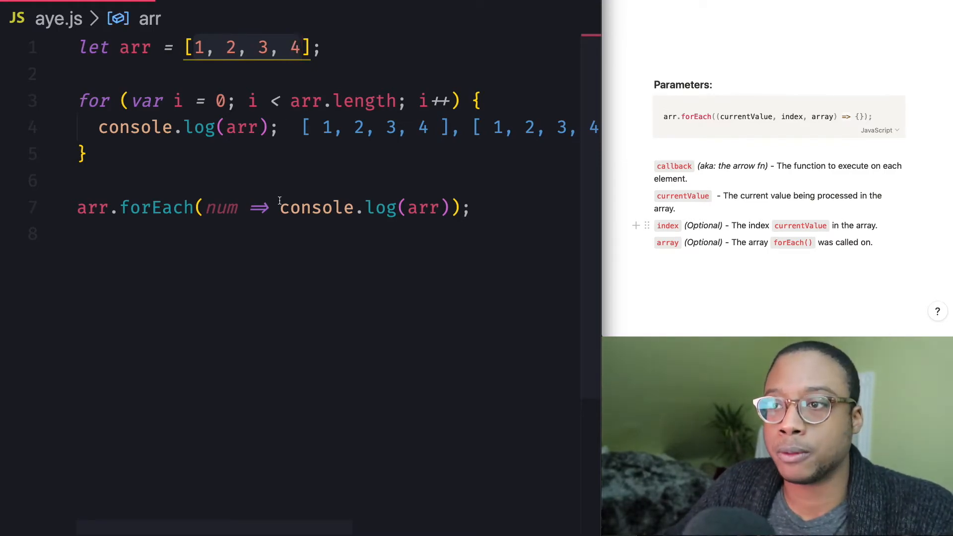
Add break; inside the for loop so arr is logged only once.
key(Enter)
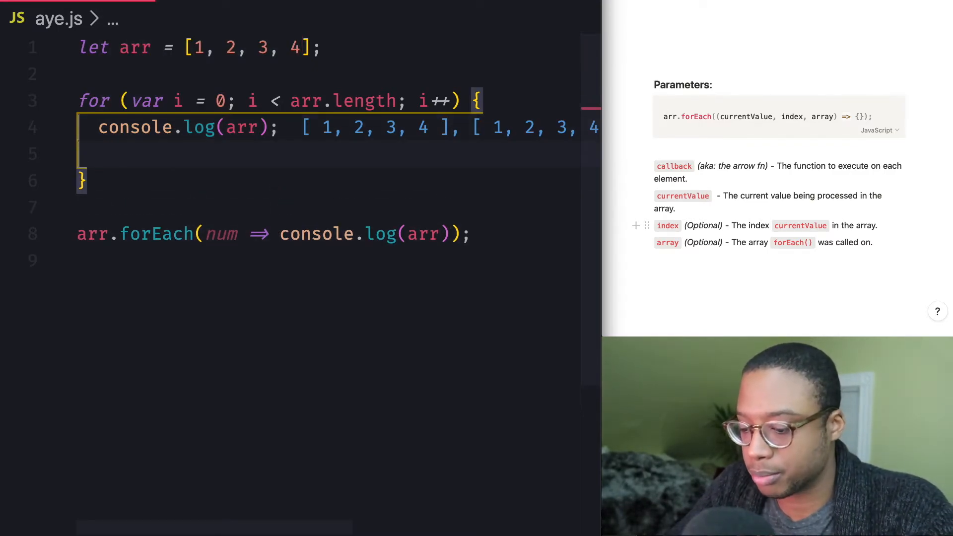
text(break;)
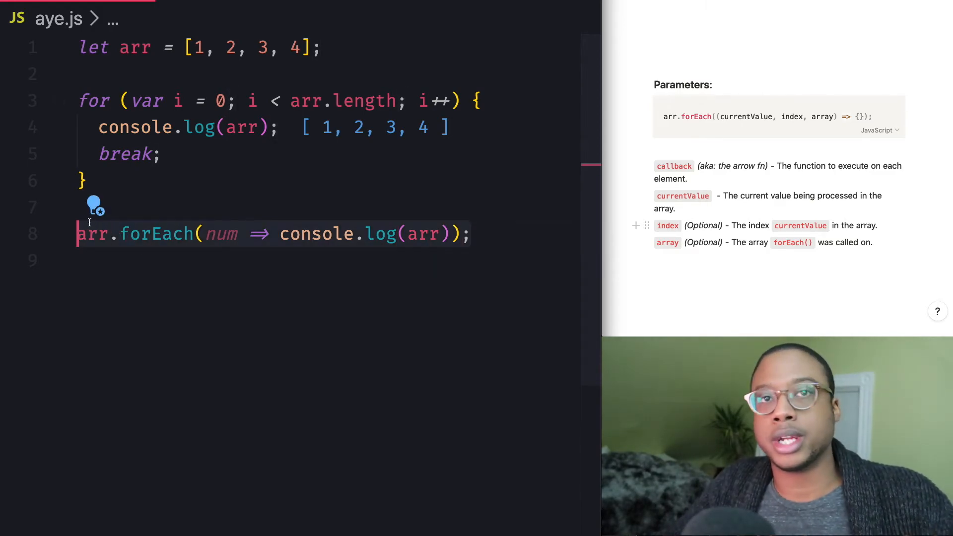
mouse_move(90, 233)
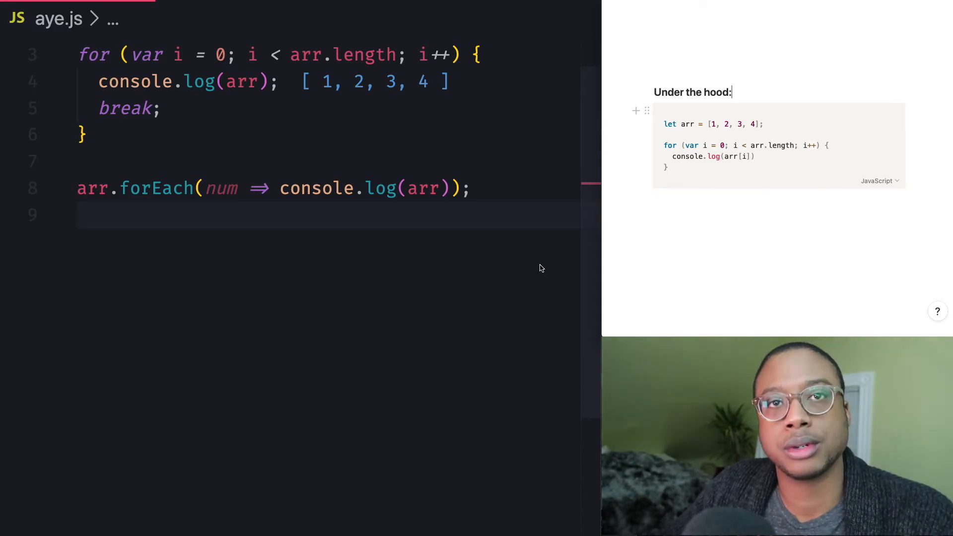
mouse_move(468, 177)
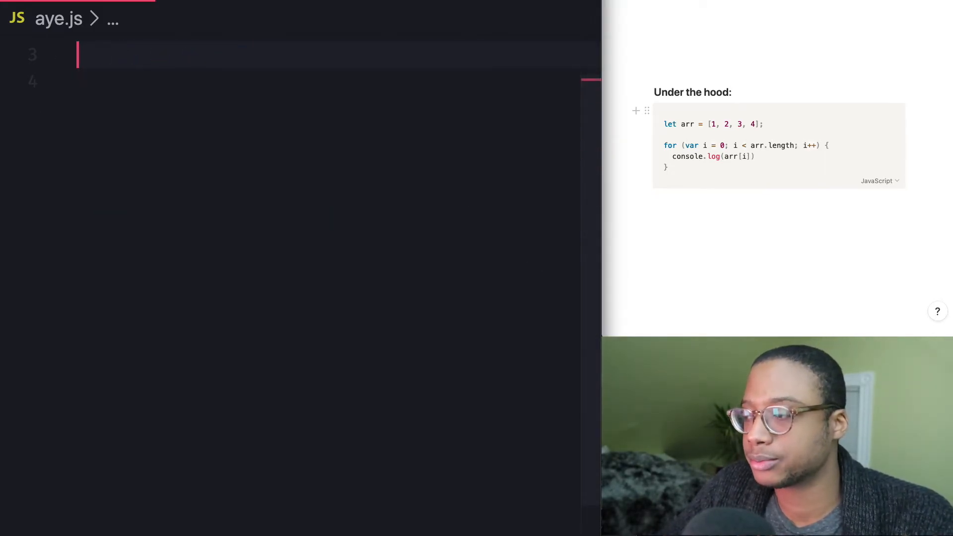
Declare arr = [1, 2, 3, 4] and const logNumber = num => console.log(num).
text(let arr = [1, 2, 3, 4];)
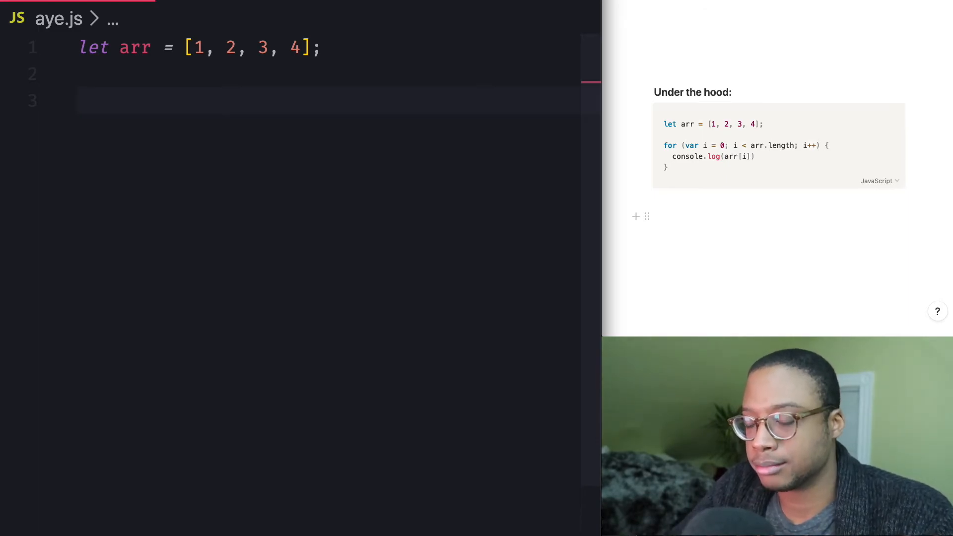
text(const logNumber =)
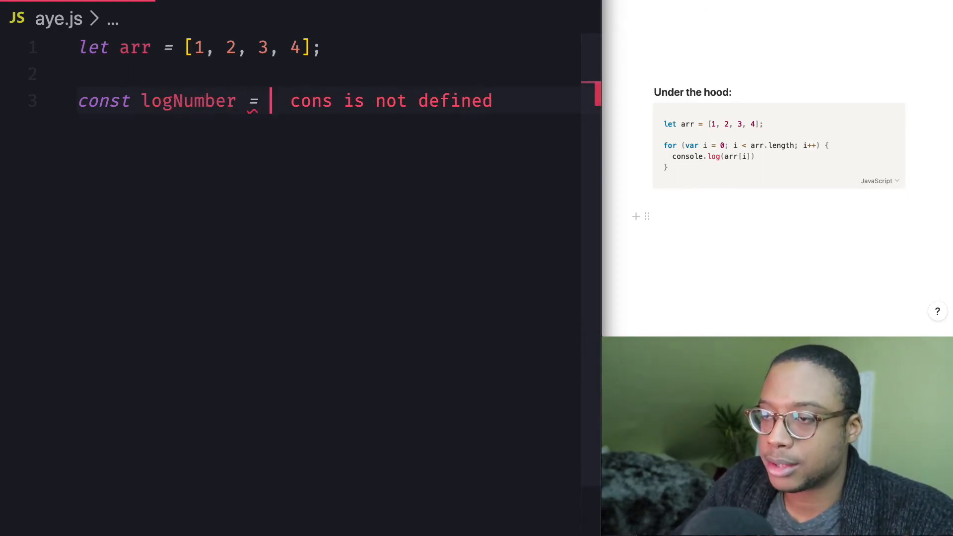
text(() =>)
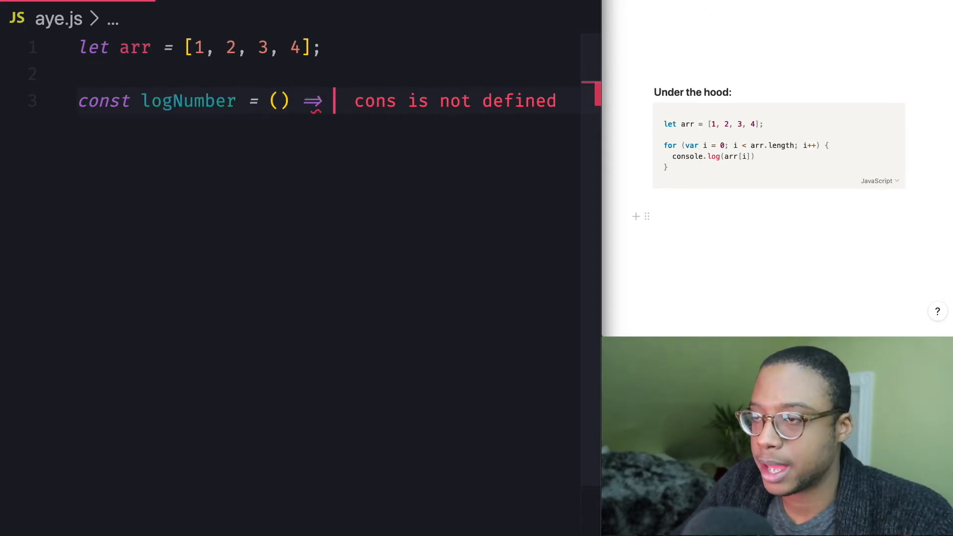
text(console.log)
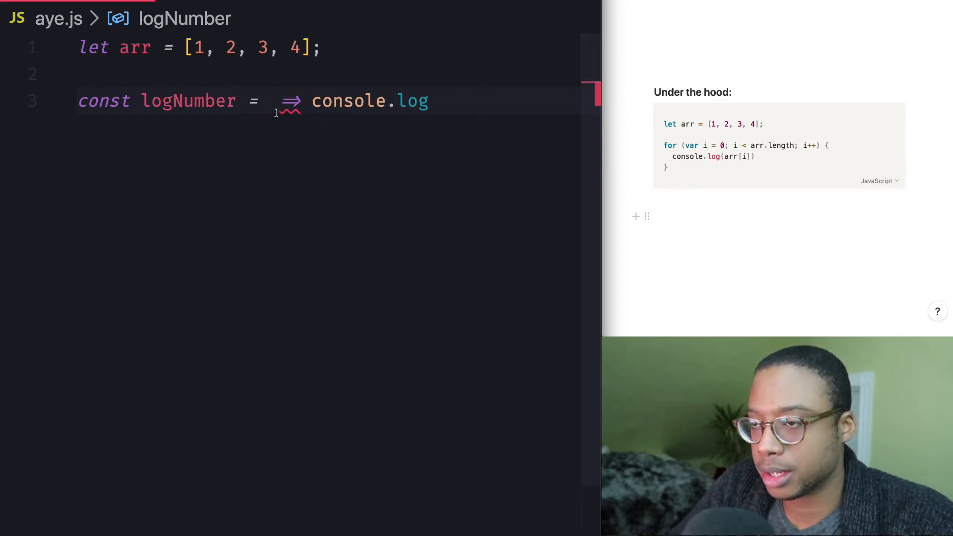
text(num)
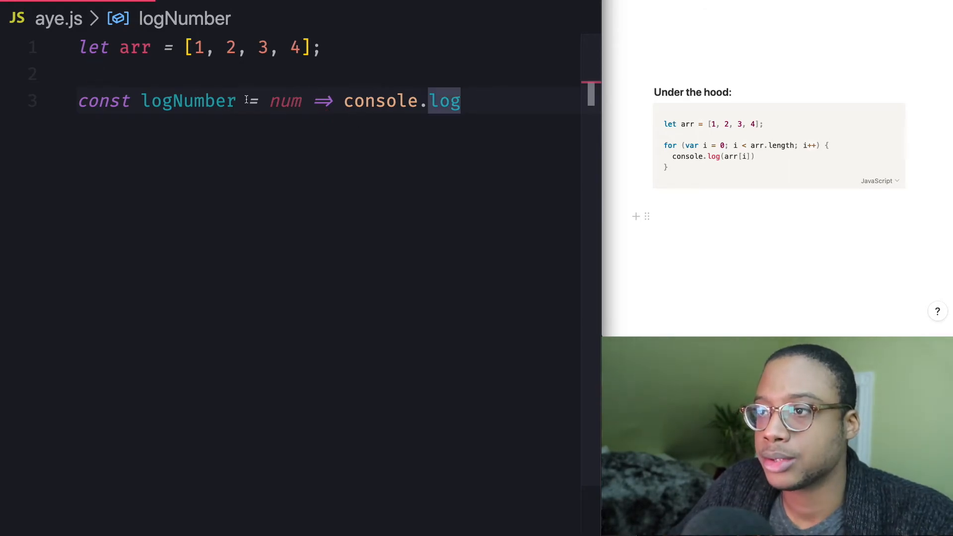
text((n)
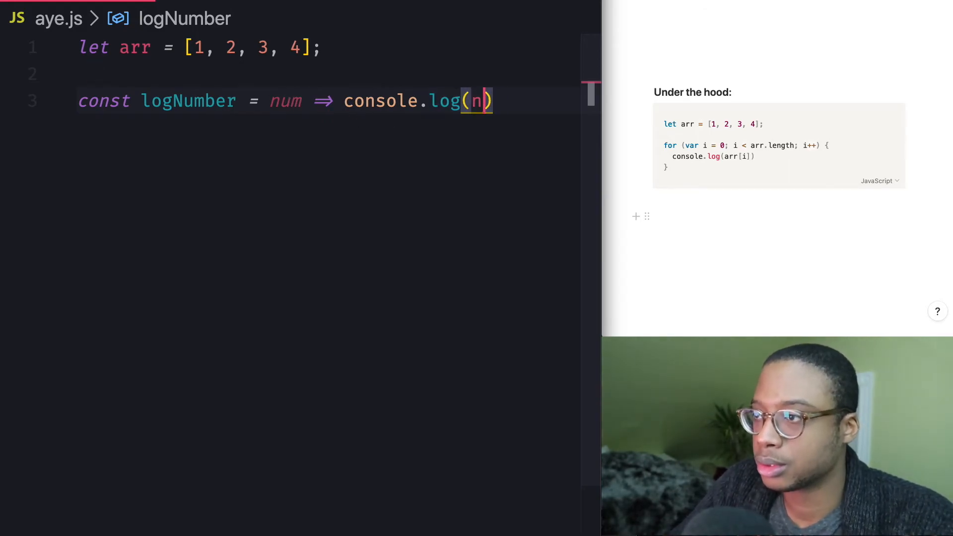
text(um);)
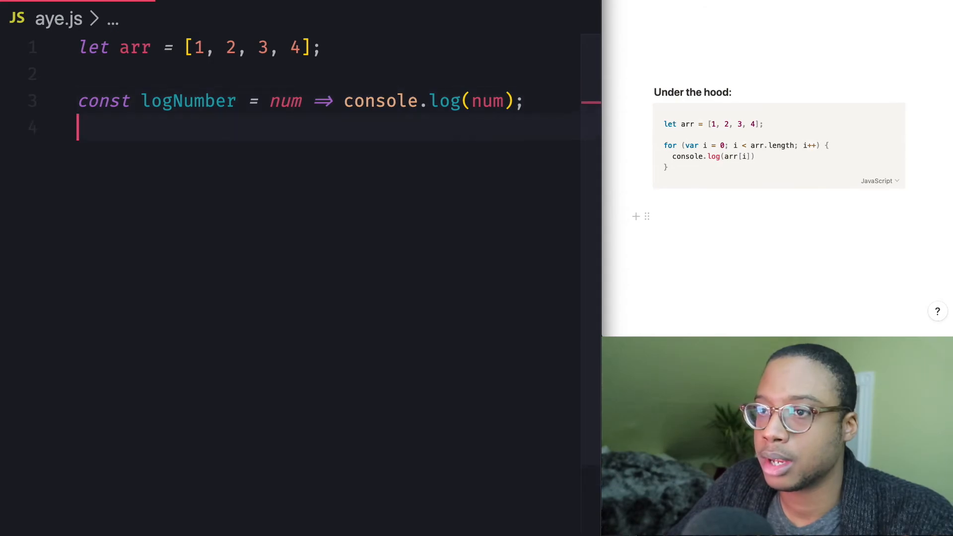
Add arr.forEach(num => { logNumber(num); }) on a new line below logNumber.
key(enter)
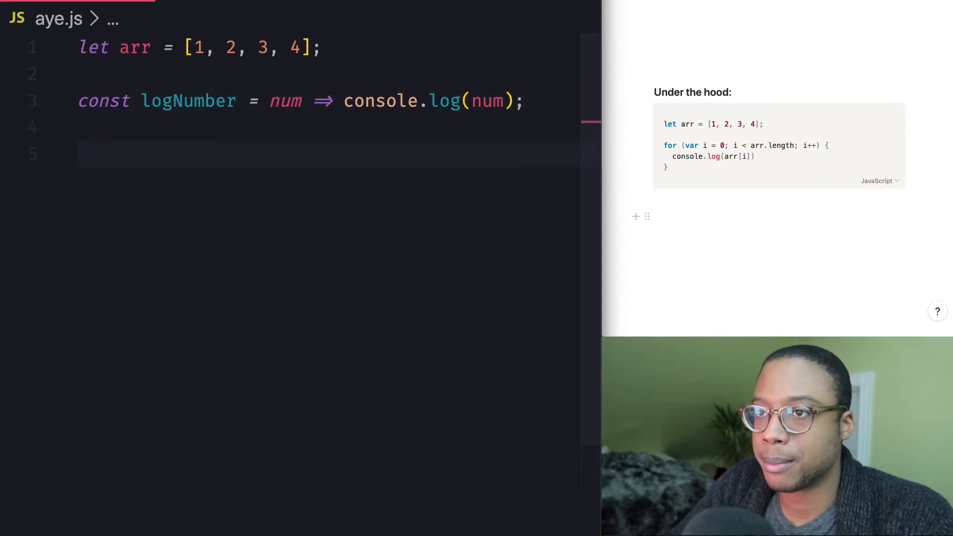
text(arr.m)
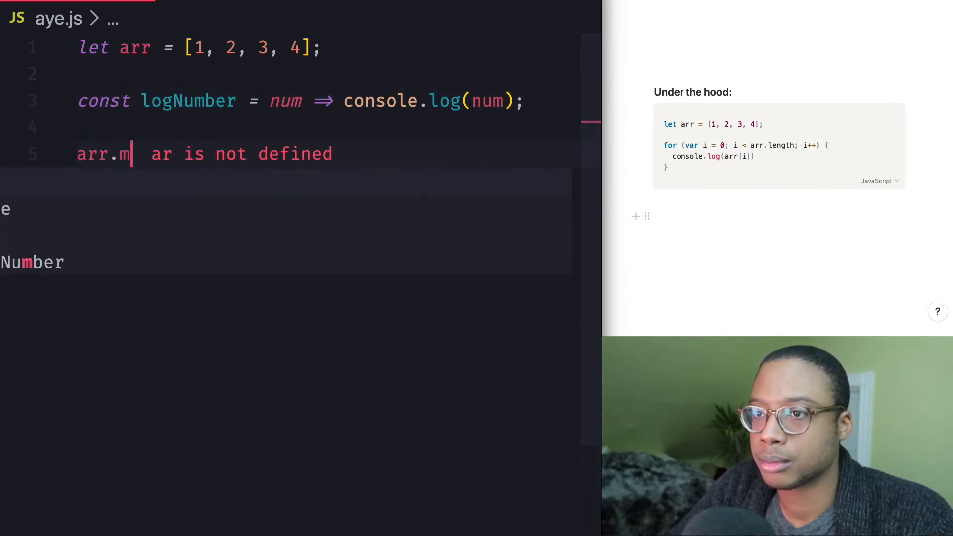
text(ap)
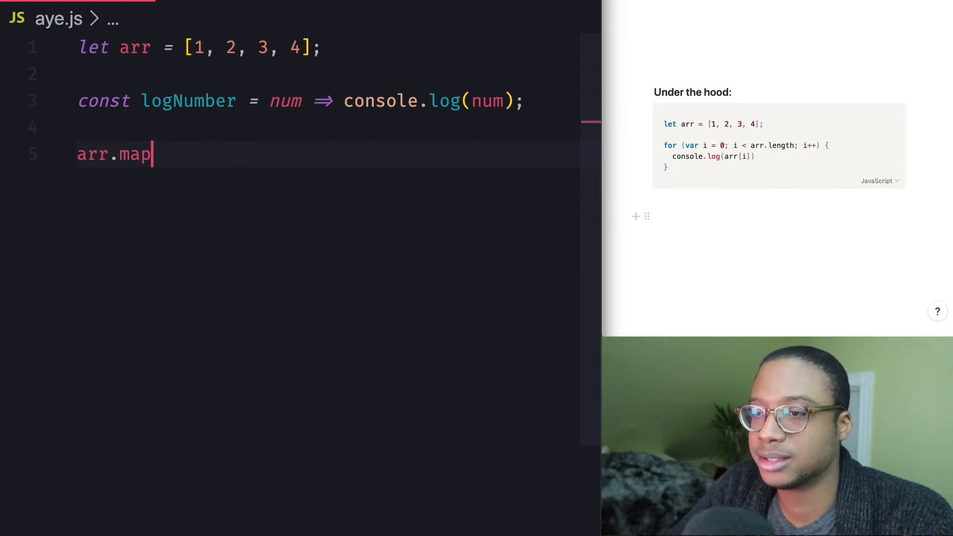
key(Backspace)
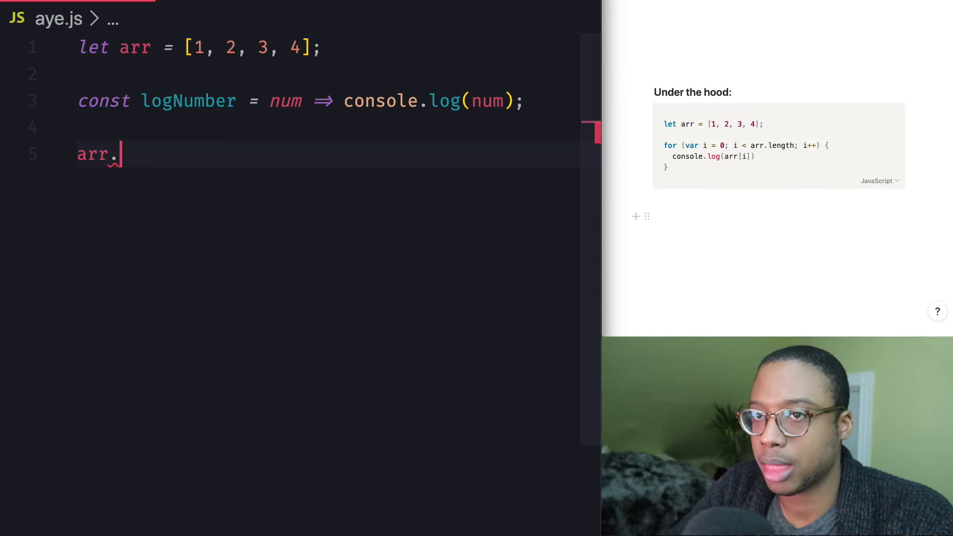
text(forEach)
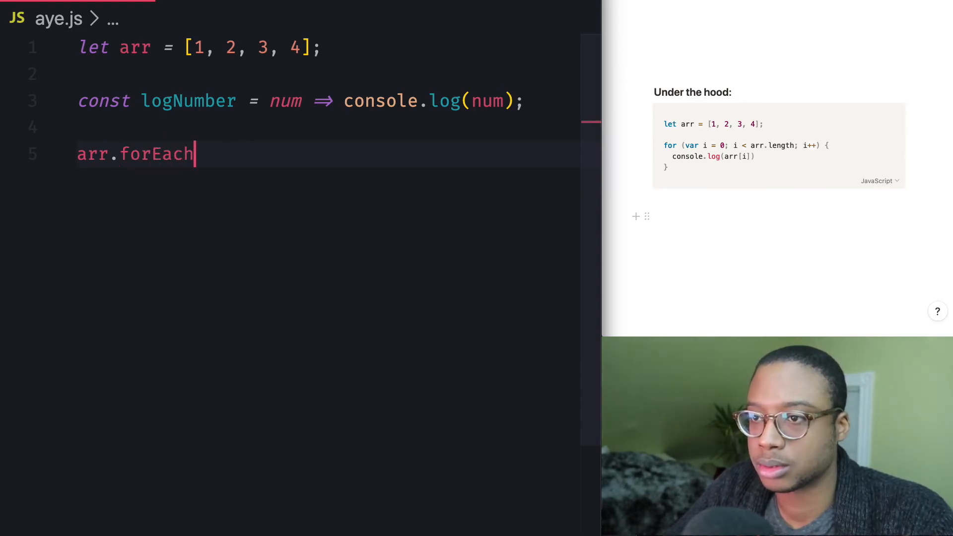
text(())
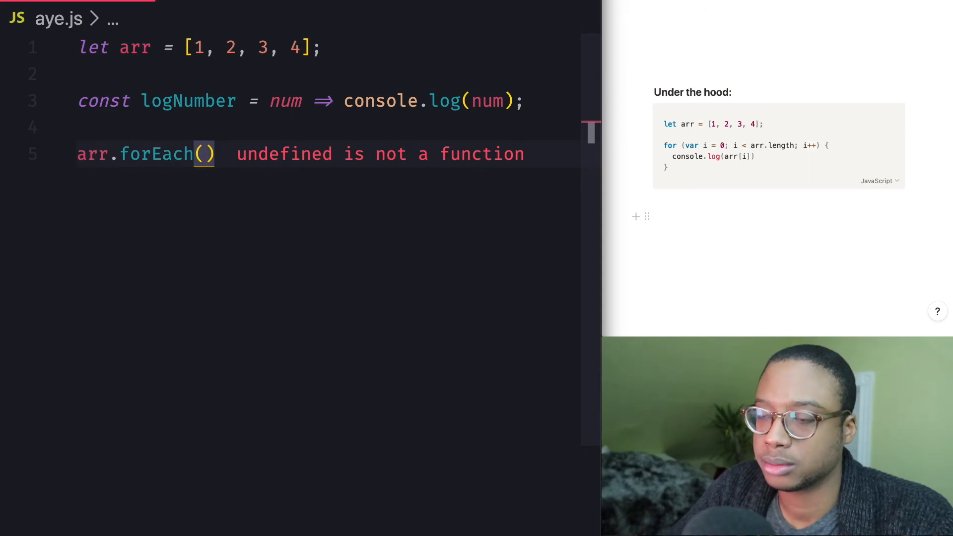
text(num =>)
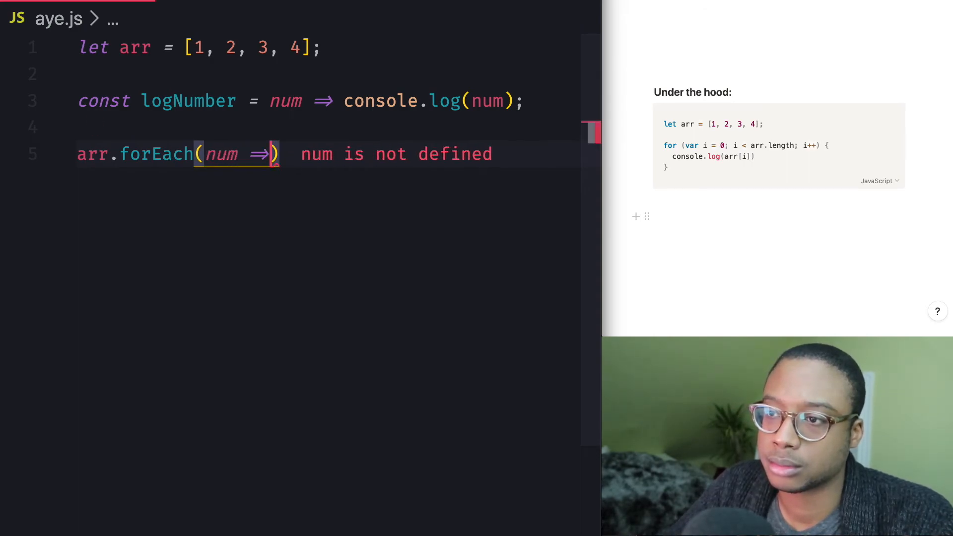
text(logNumber(n)
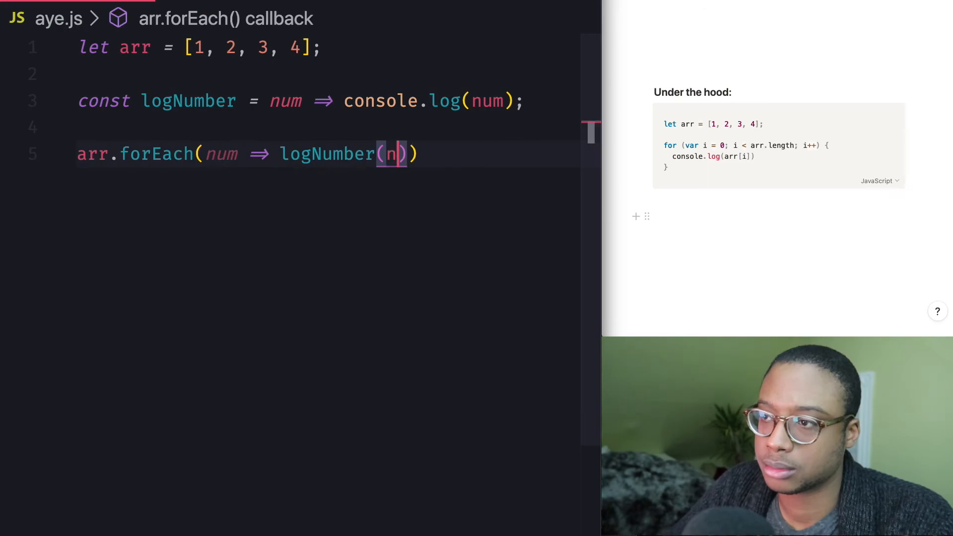
text(um);)
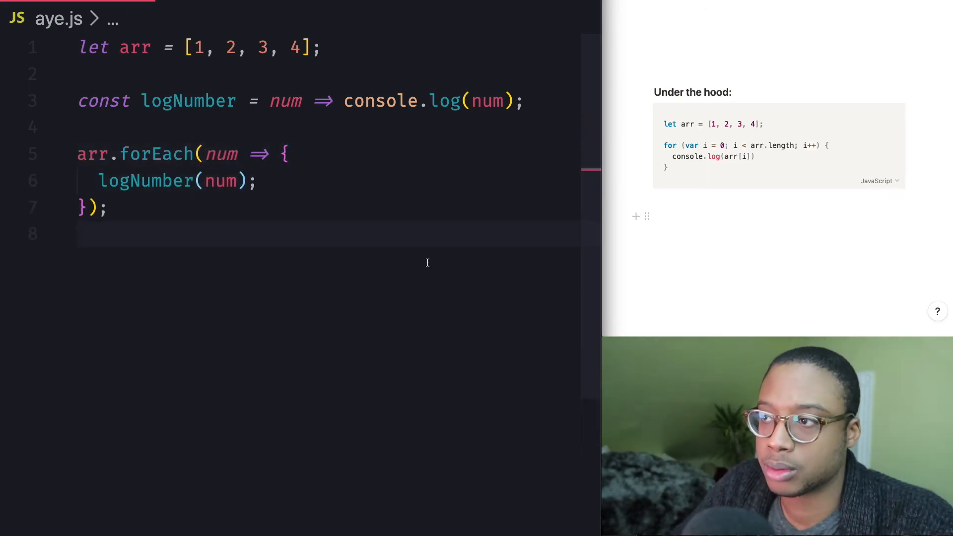
Replace logNumber's body with a braced { console.log(num); } block.
drag(387, 101, 514, 100)
text({)
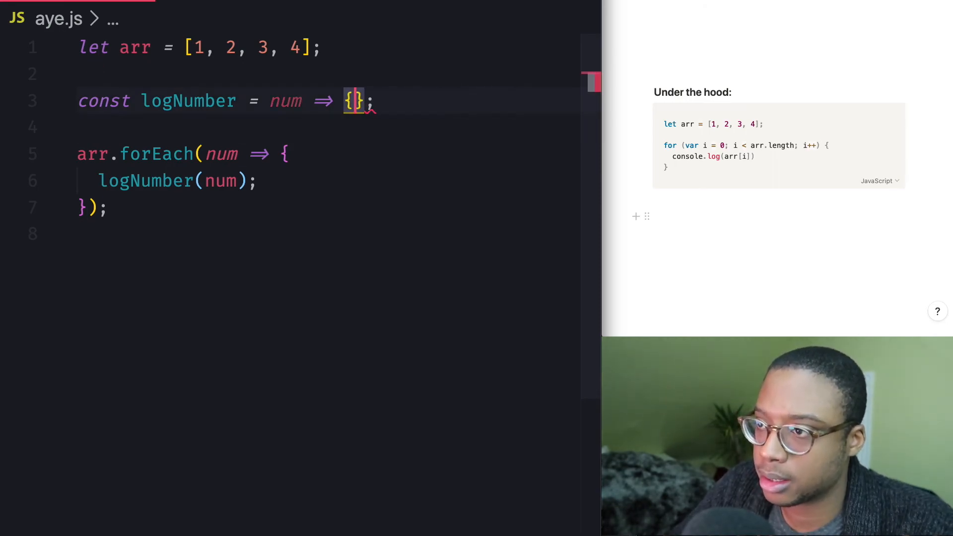
text(console.log(num);)
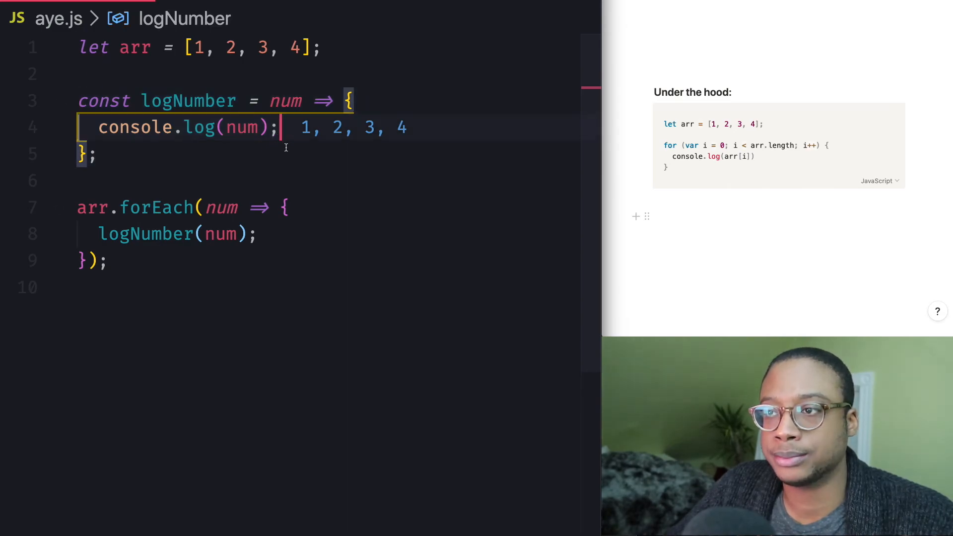
double_click(285, 100)
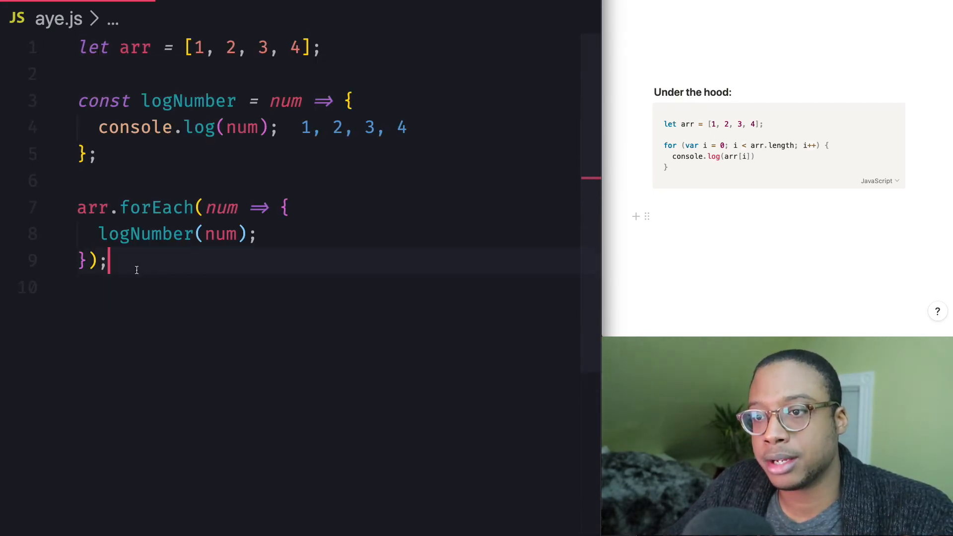
Highlight the forEach call and num to explain how logNumber receives each value.
click(120, 208)
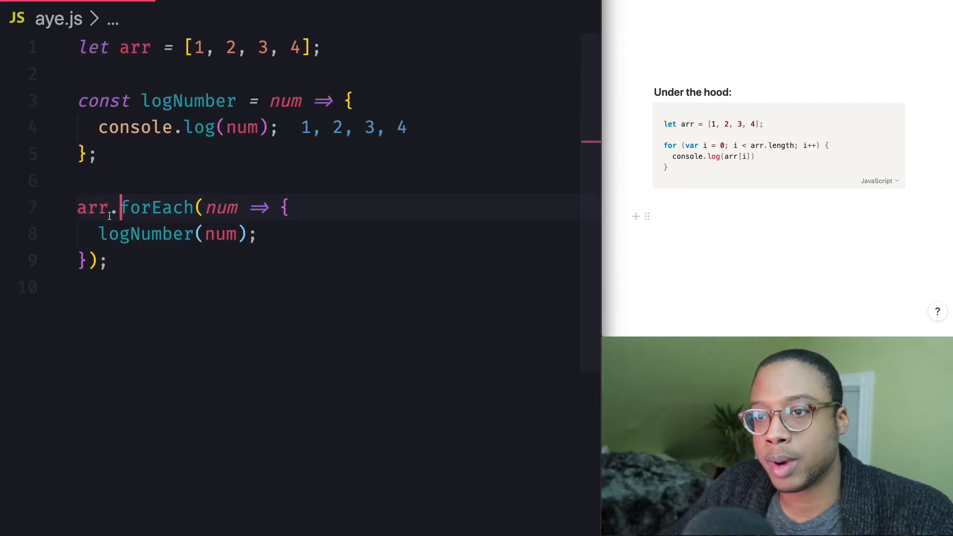
double_click(92, 208)
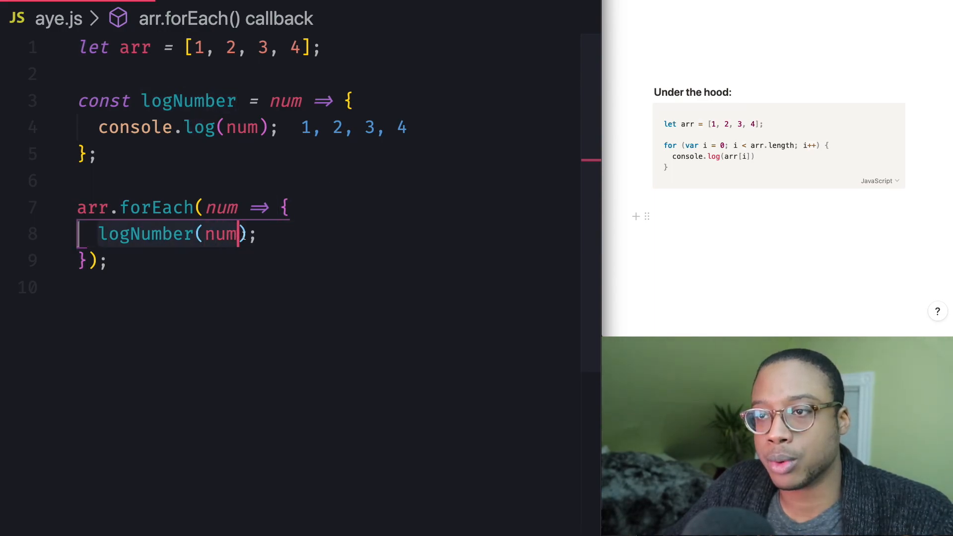
mouse_move(189, 100)
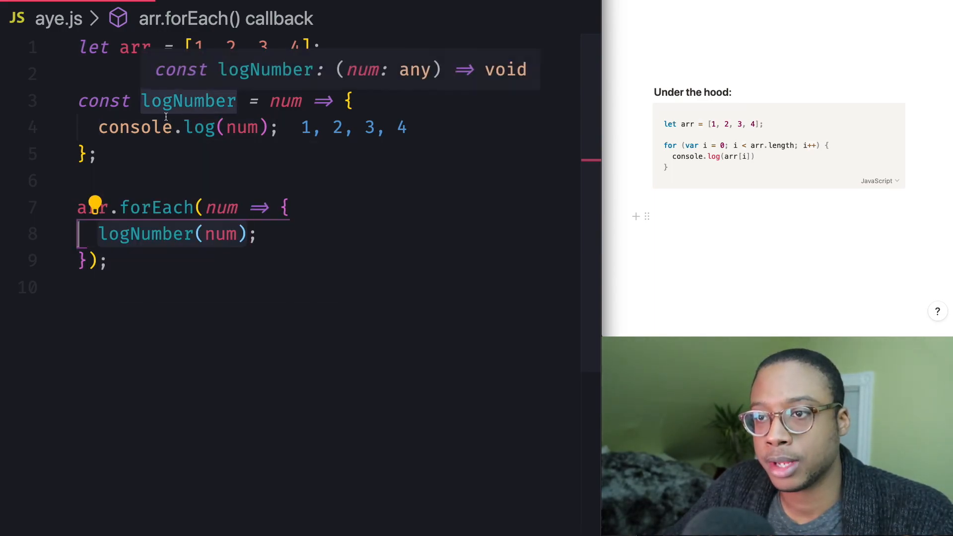
click(258, 127)
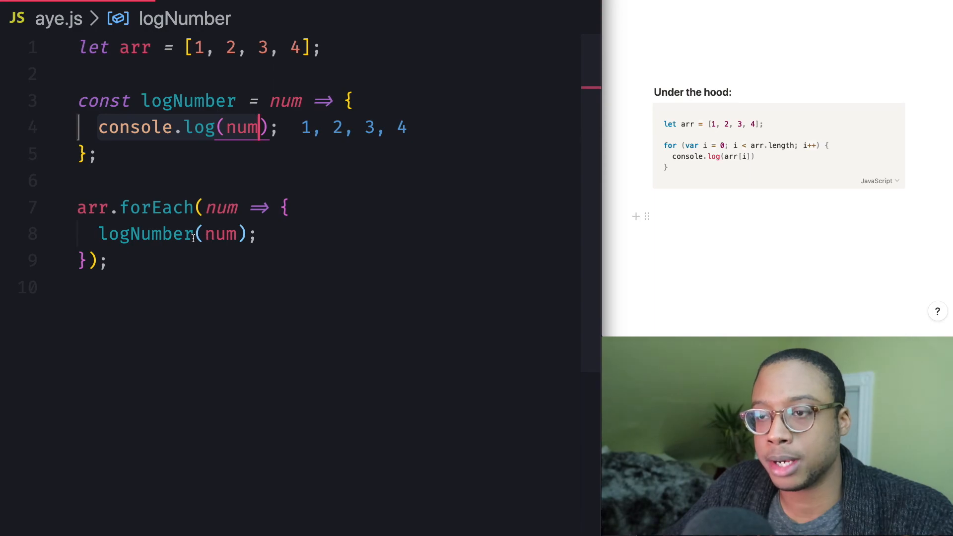